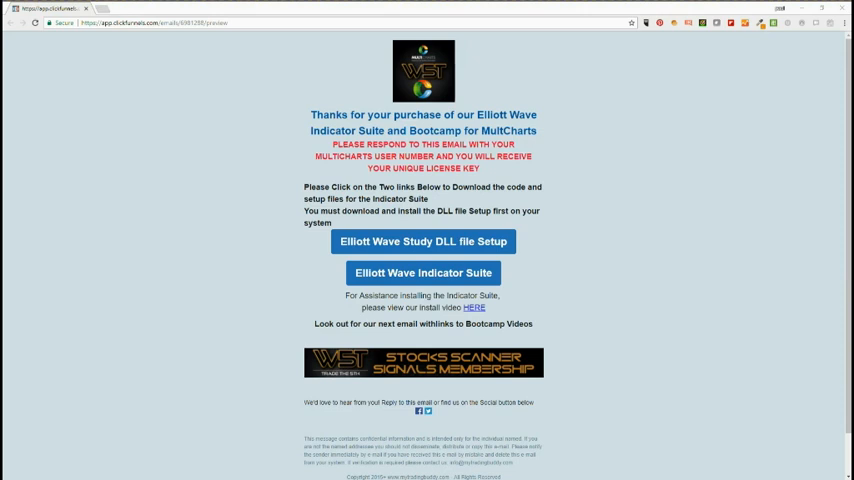
{"action": "mouse_move", "coordinate": [384, 240]}
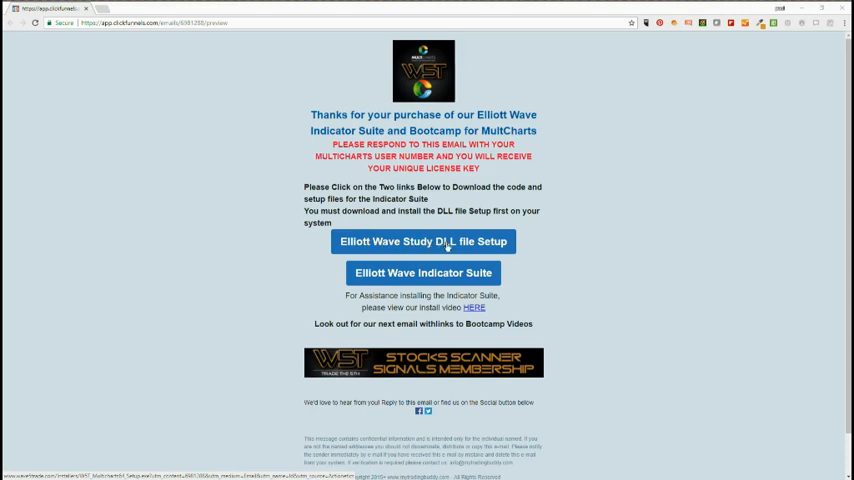
- Download the Elliott Wave Study DLL setup from the purchase email link
{"action": "left_click", "coordinate": [424, 240]}
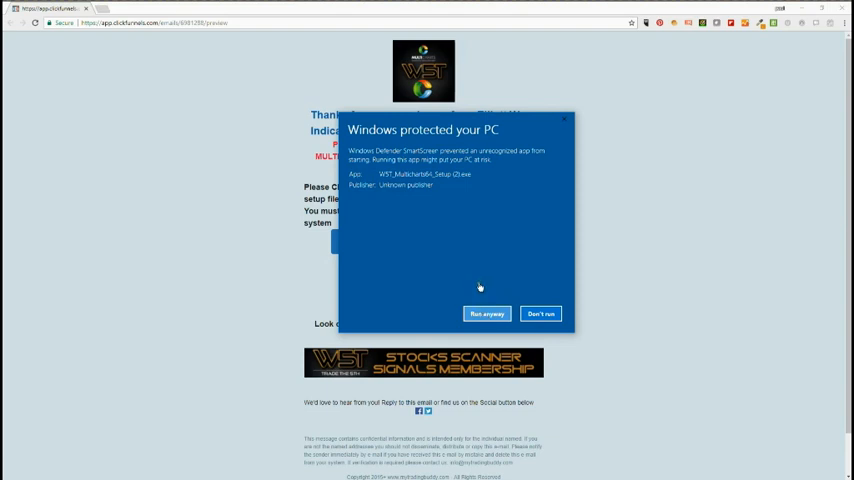
{"action": "mouse_move", "coordinate": [436, 208]}
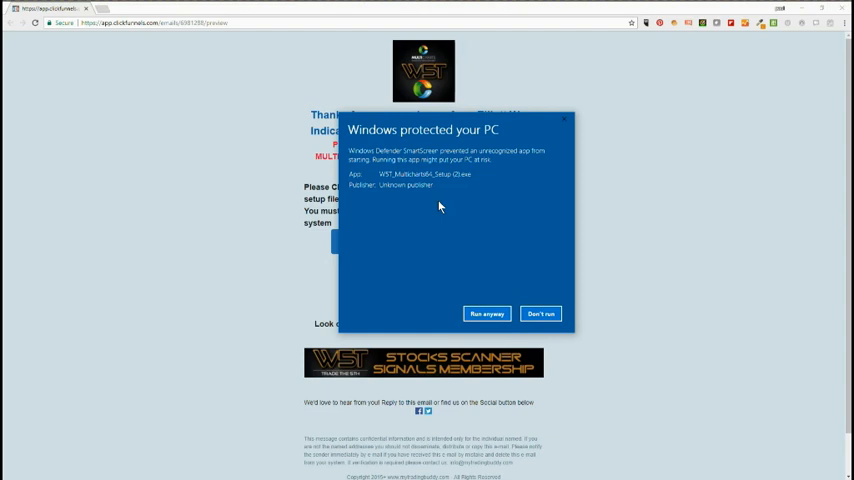
{"action": "mouse_move", "coordinate": [438, 200]}
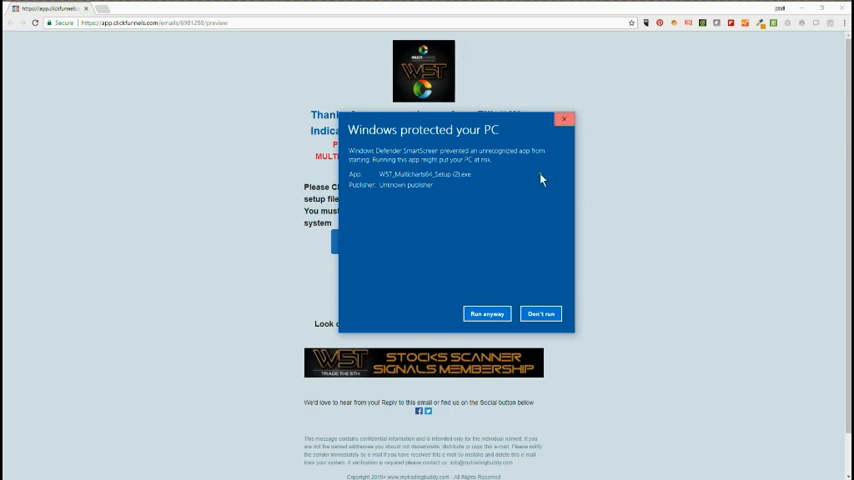
- Run the DLL installer anyway and download the Elliott Wave Indicator Suite file
{"action": "left_click", "coordinate": [540, 312]}
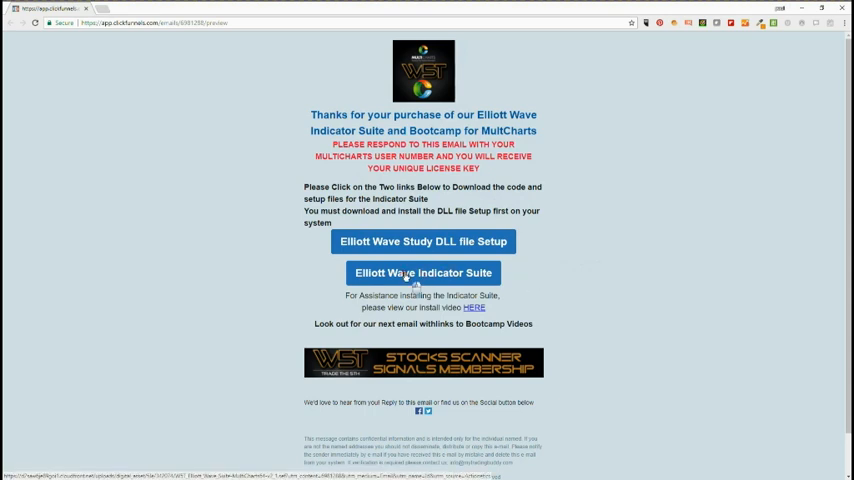
{"action": "left_click", "coordinate": [424, 272]}
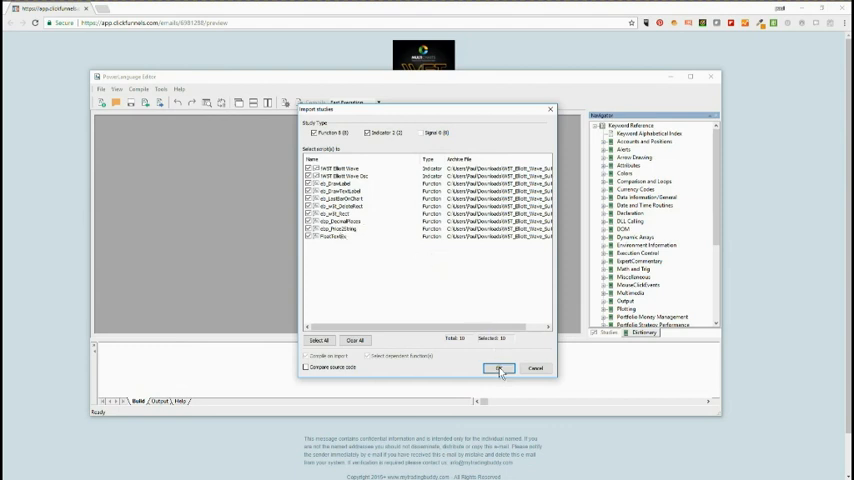
{"action": "mouse_move", "coordinate": [420, 284]}
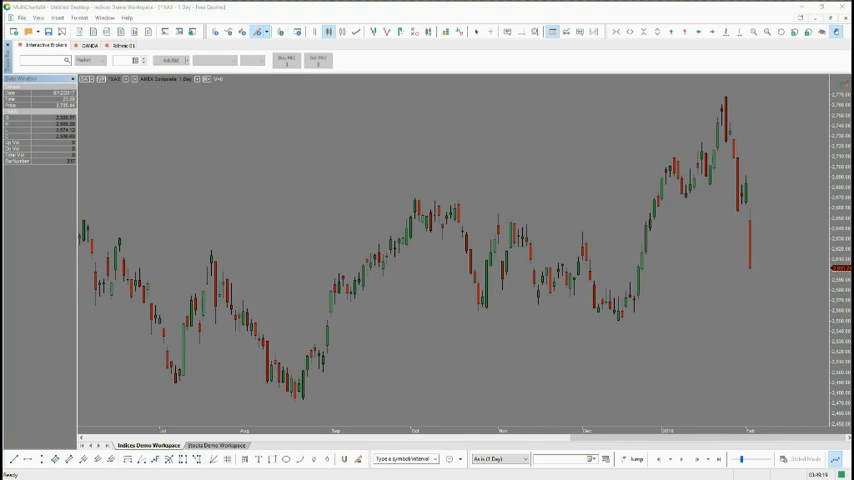
{"action": "mouse_move", "coordinate": [170, 212]}
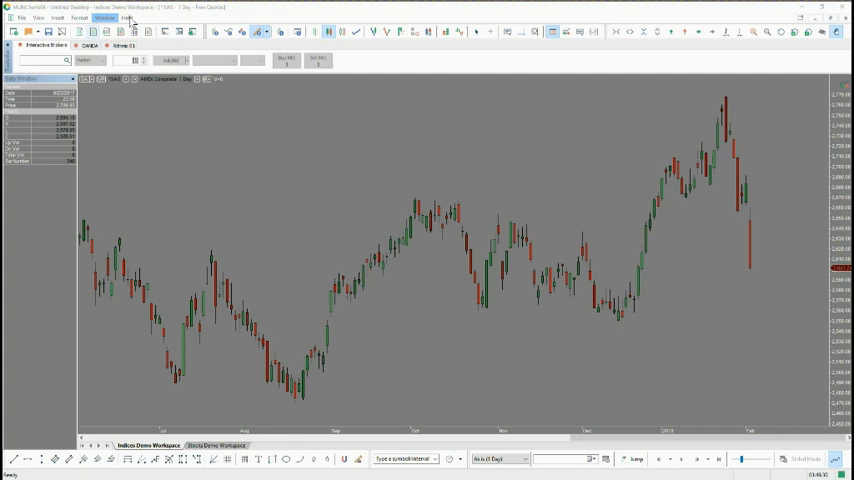
{"action": "left_click", "coordinate": [128, 18]}
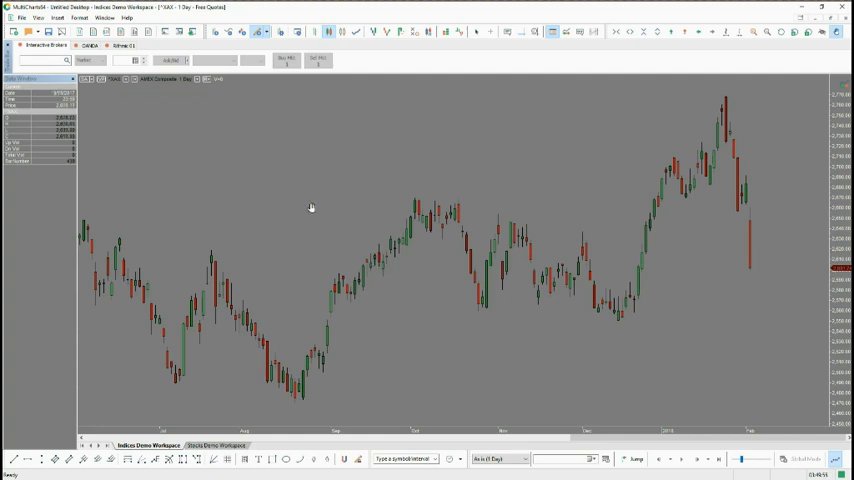
{"action": "mouse_move", "coordinate": [84, 380]}
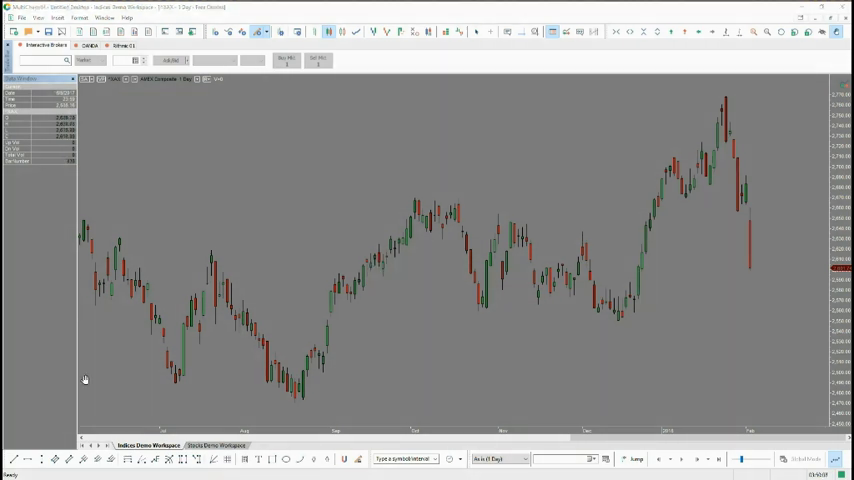
{"action": "mouse_move", "coordinate": [352, 212]}
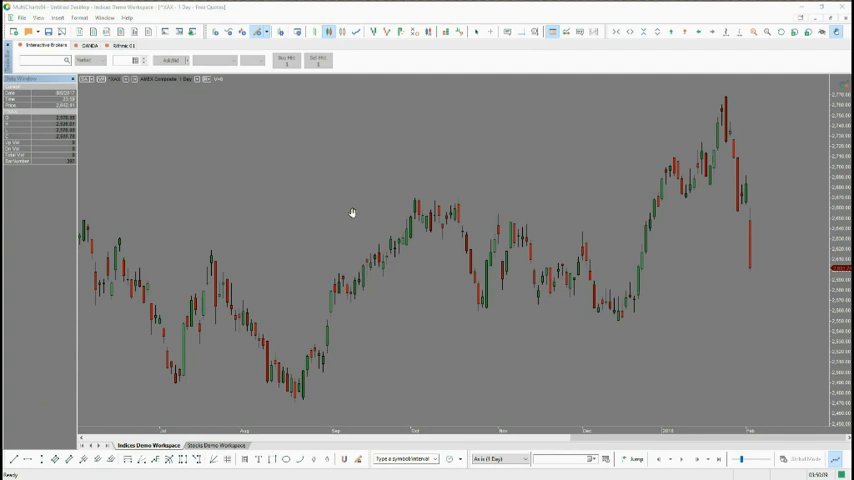
- Insert the WST Elliott Wave study onto the chart, accepting default inputs and oscillator settings
{"action": "right_click", "coordinate": [352, 212]}
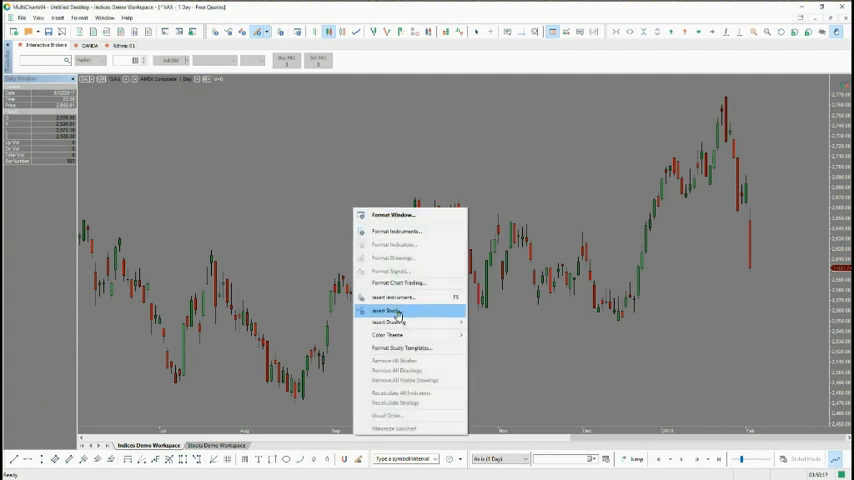
{"action": "left_click", "coordinate": [392, 310]}
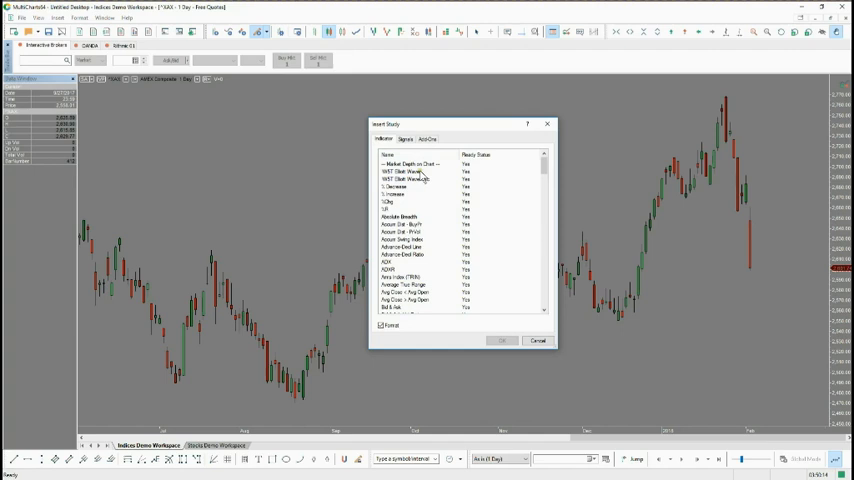
{"action": "left_click", "coordinate": [410, 170]}
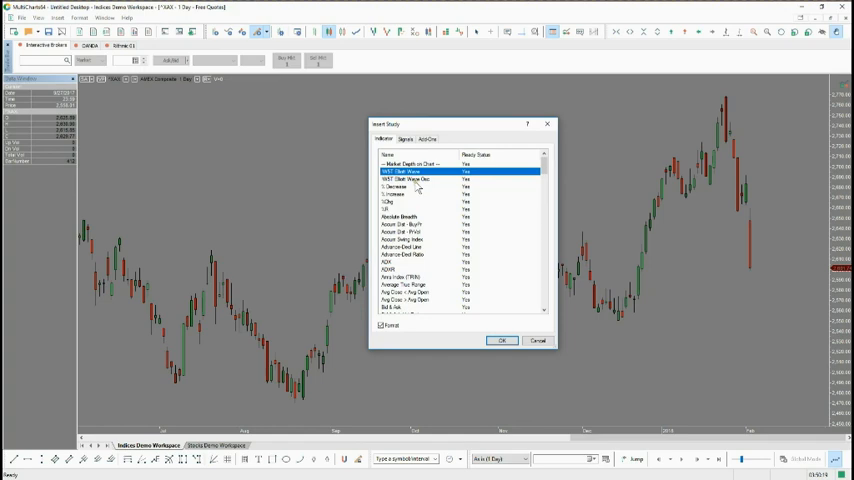
{"action": "left_click", "coordinate": [418, 178]}
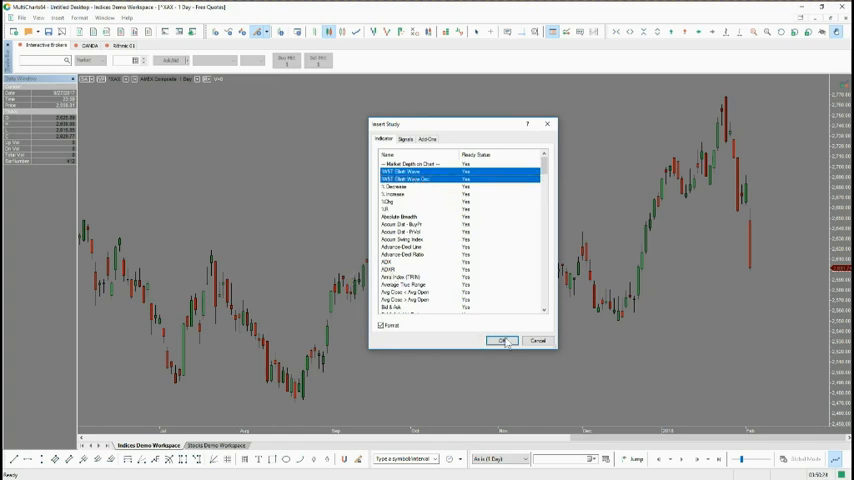
{"action": "left_click", "coordinate": [504, 340]}
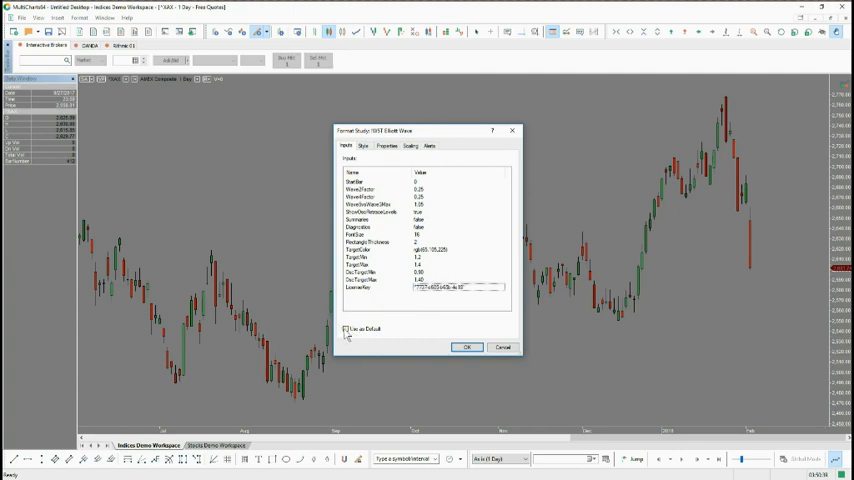
{"action": "left_click", "coordinate": [466, 348]}
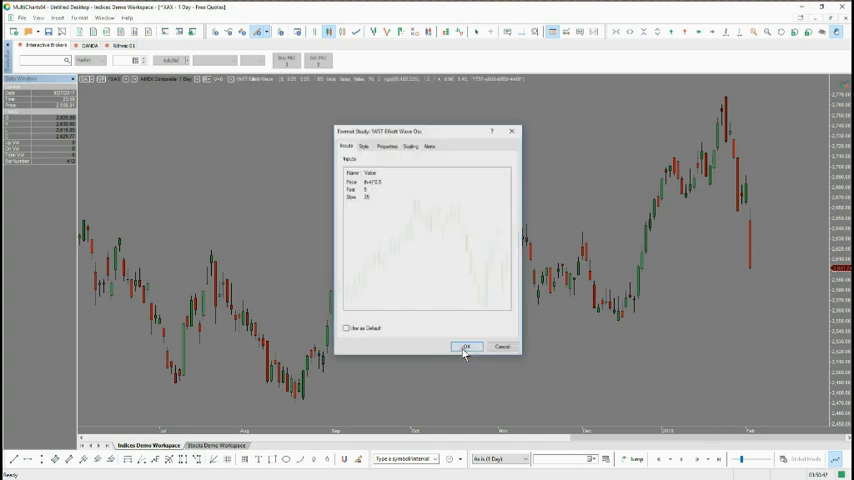
{"action": "left_click", "coordinate": [466, 348]}
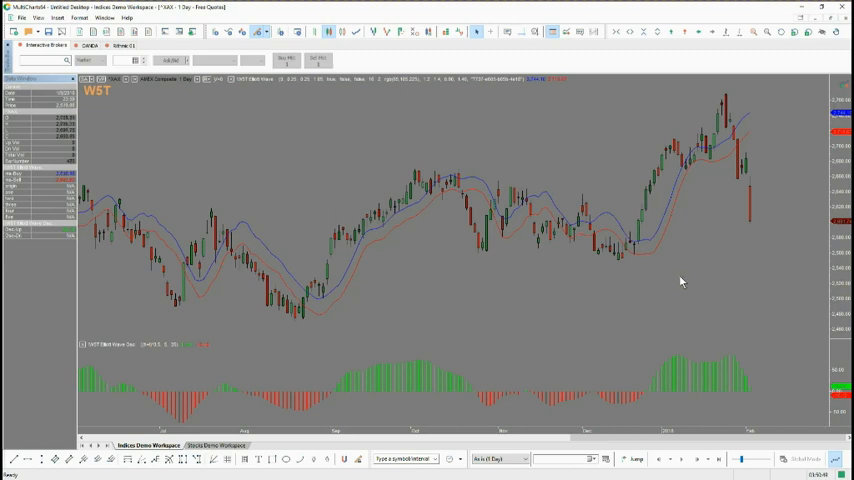
{"action": "mouse_move", "coordinate": [454, 296]}
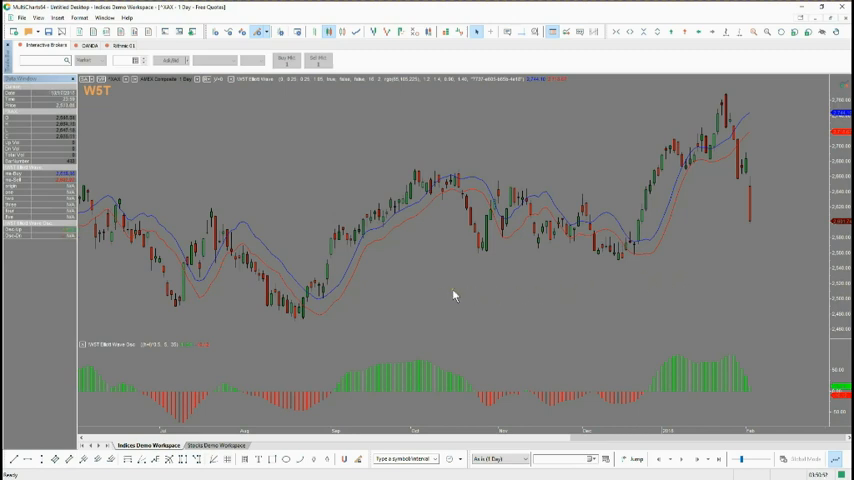
{"action": "mouse_move", "coordinate": [482, 184]}
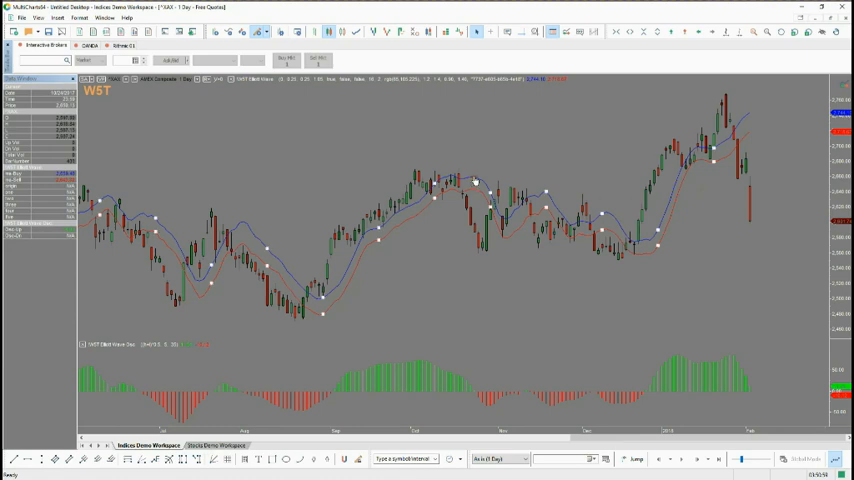
{"action": "right_click", "coordinate": [478, 184]}
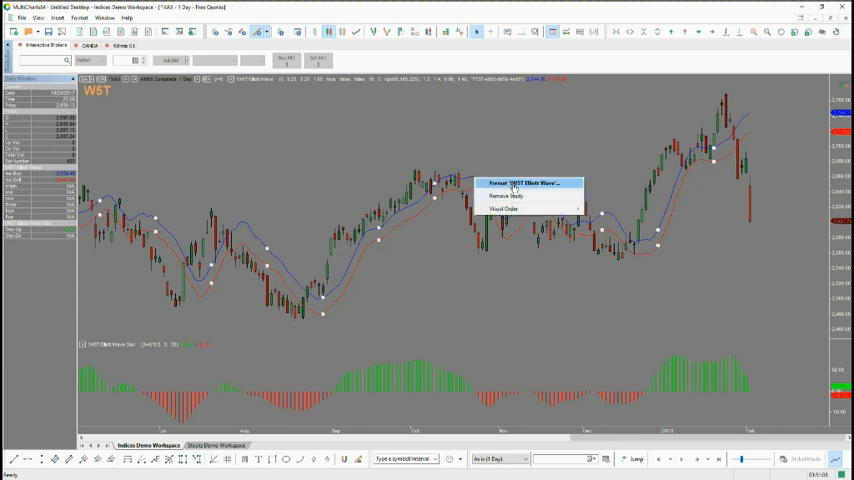
{"action": "left_click", "coordinate": [524, 184]}
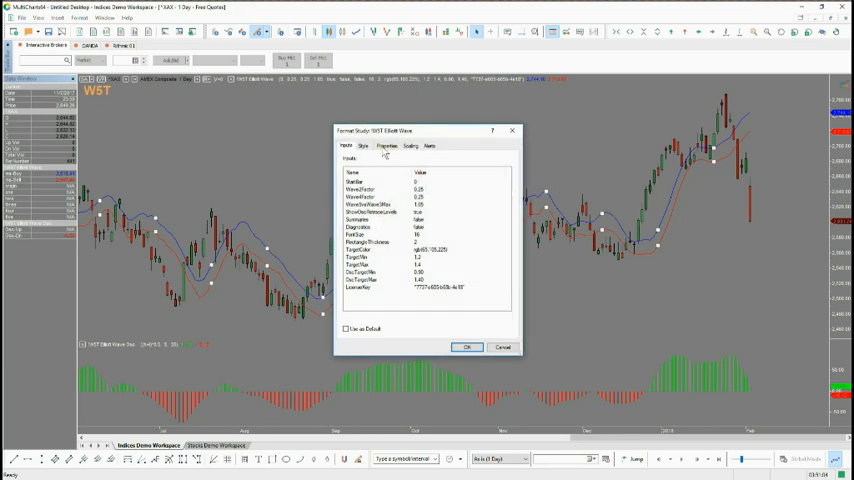
{"action": "left_click", "coordinate": [388, 146]}
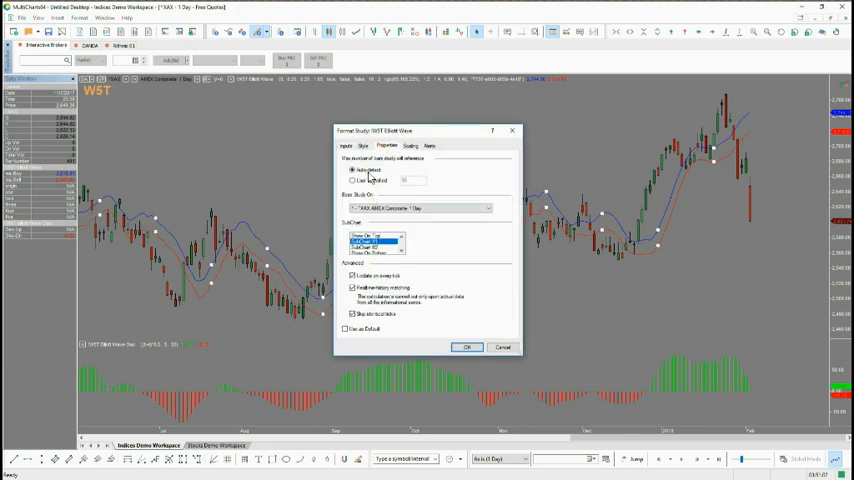
{"action": "left_click", "coordinate": [364, 146]}
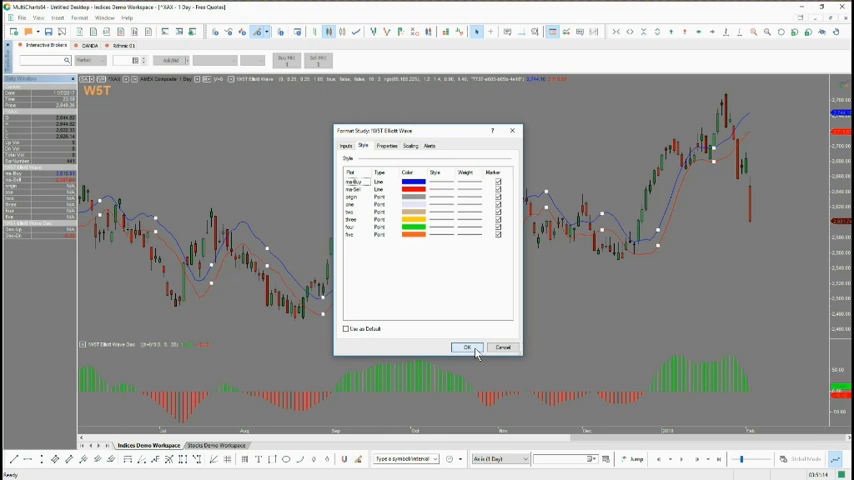
{"action": "left_click", "coordinate": [464, 348]}
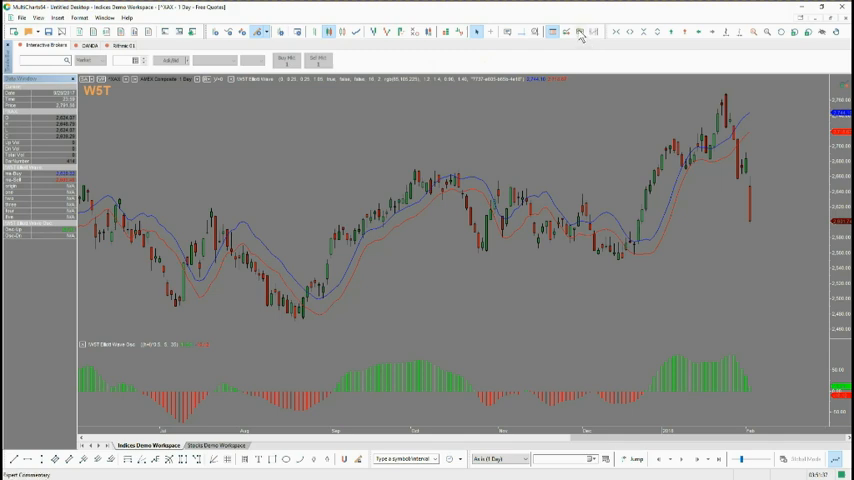
{"action": "mouse_move", "coordinate": [580, 32]}
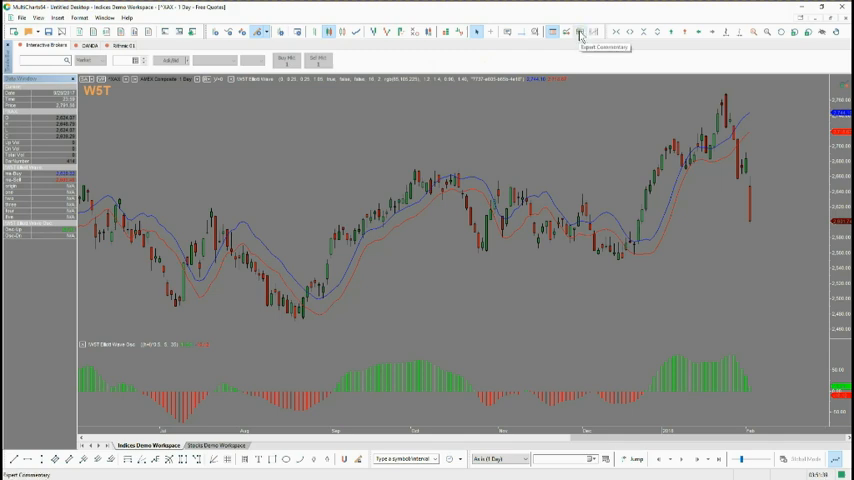
- View Expert Commentary for a selected bar, confirm study settings, then close the commentary window
{"action": "left_click", "coordinate": [580, 32]}
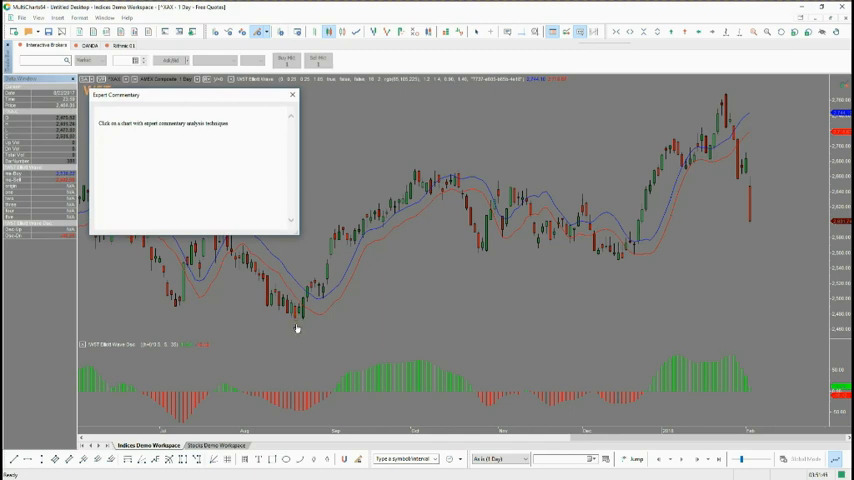
{"action": "left_click", "coordinate": [308, 324]}
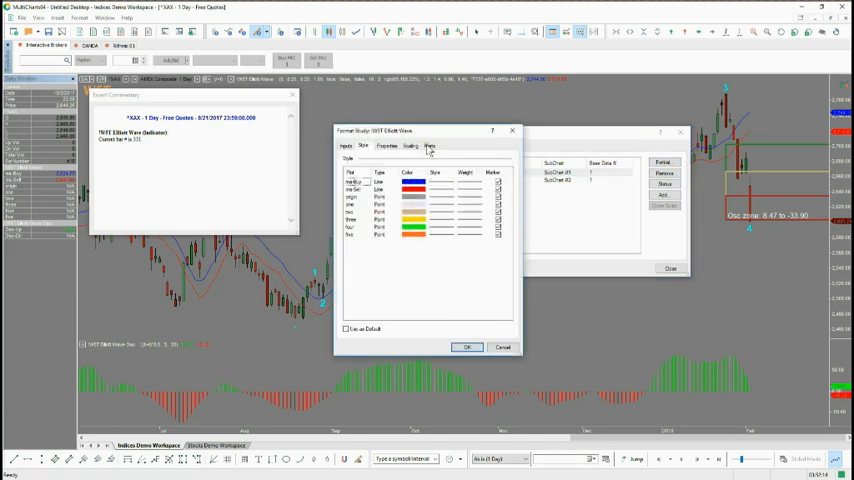
{"action": "left_click", "coordinate": [346, 146]}
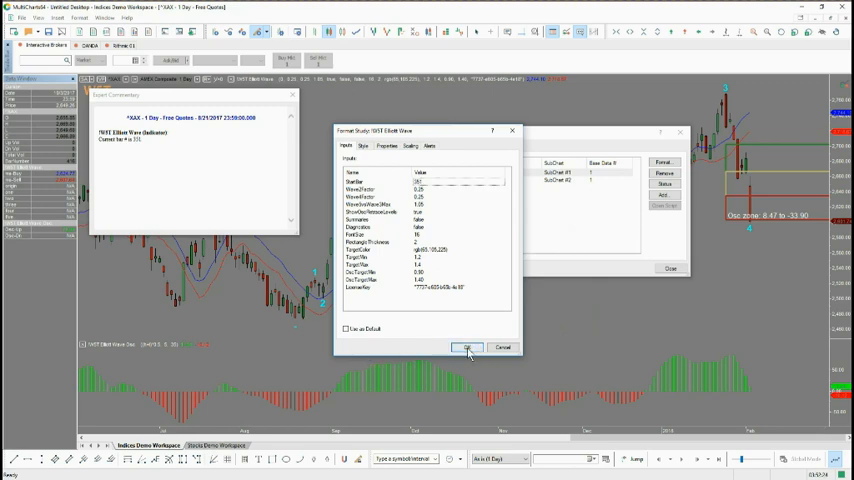
{"action": "left_click", "coordinate": [466, 348]}
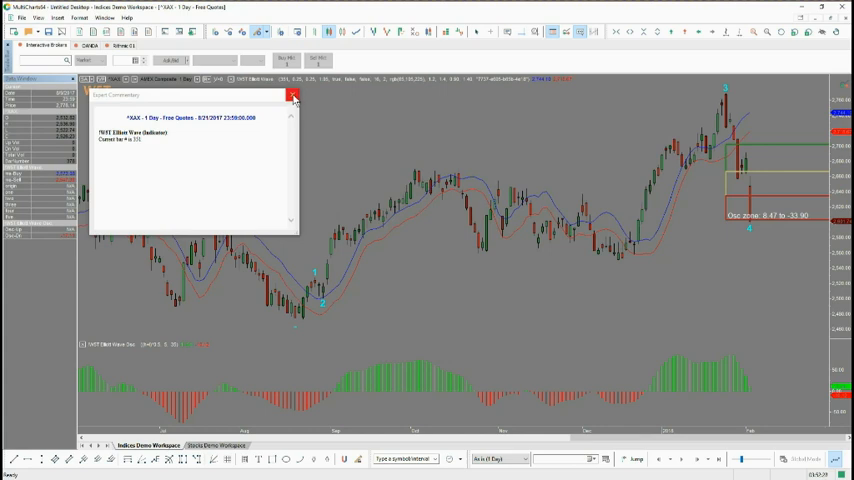
{"action": "left_click", "coordinate": [292, 96]}
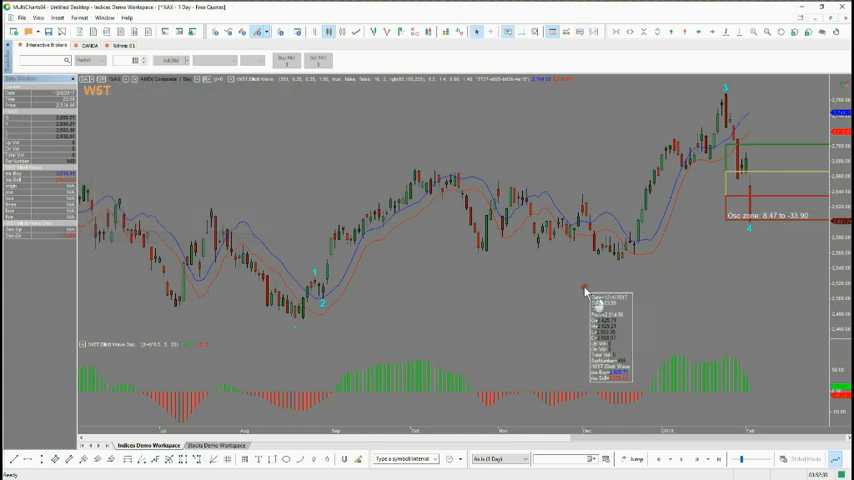